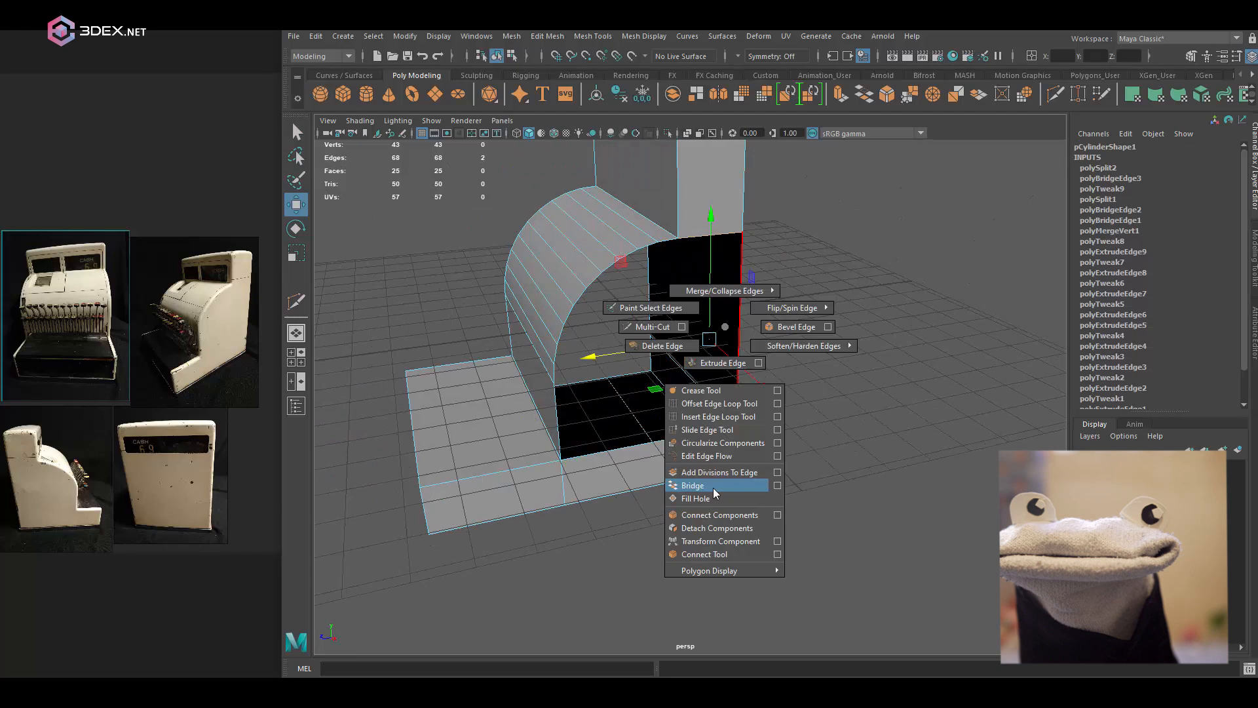
Bridge the open edge borders of the body shell and crease the curved top edge.
click(692, 485)
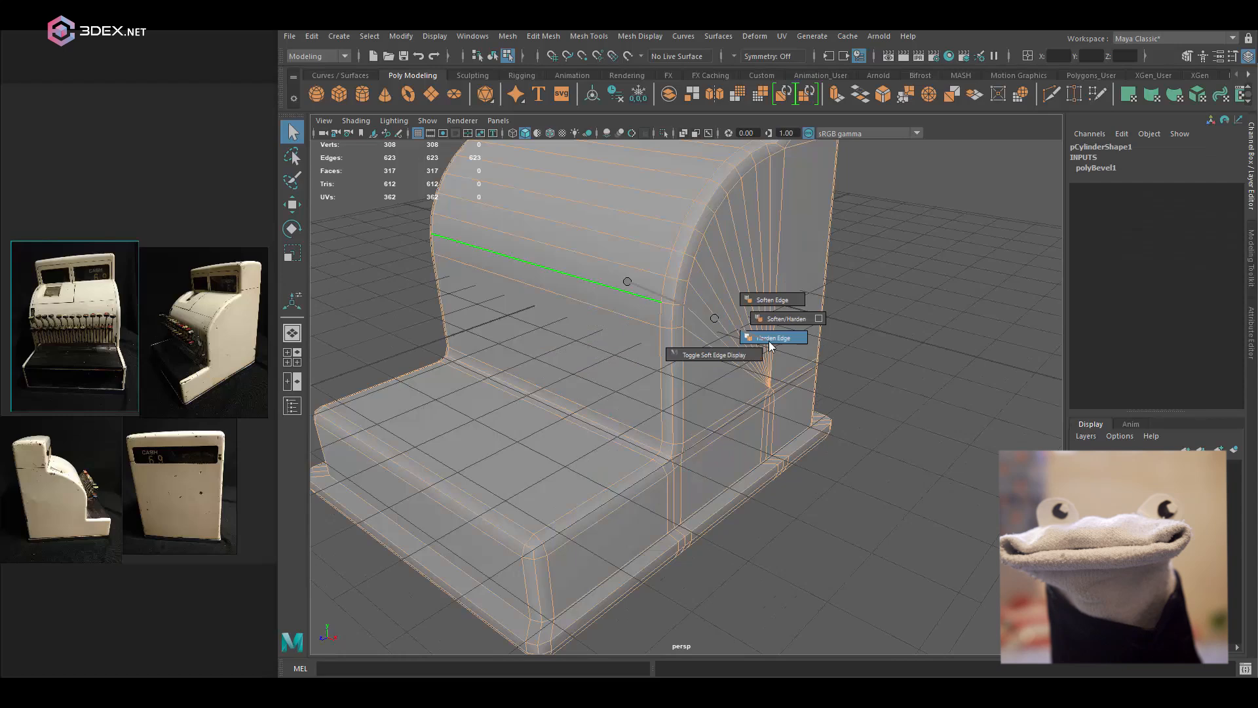
click(774, 337)
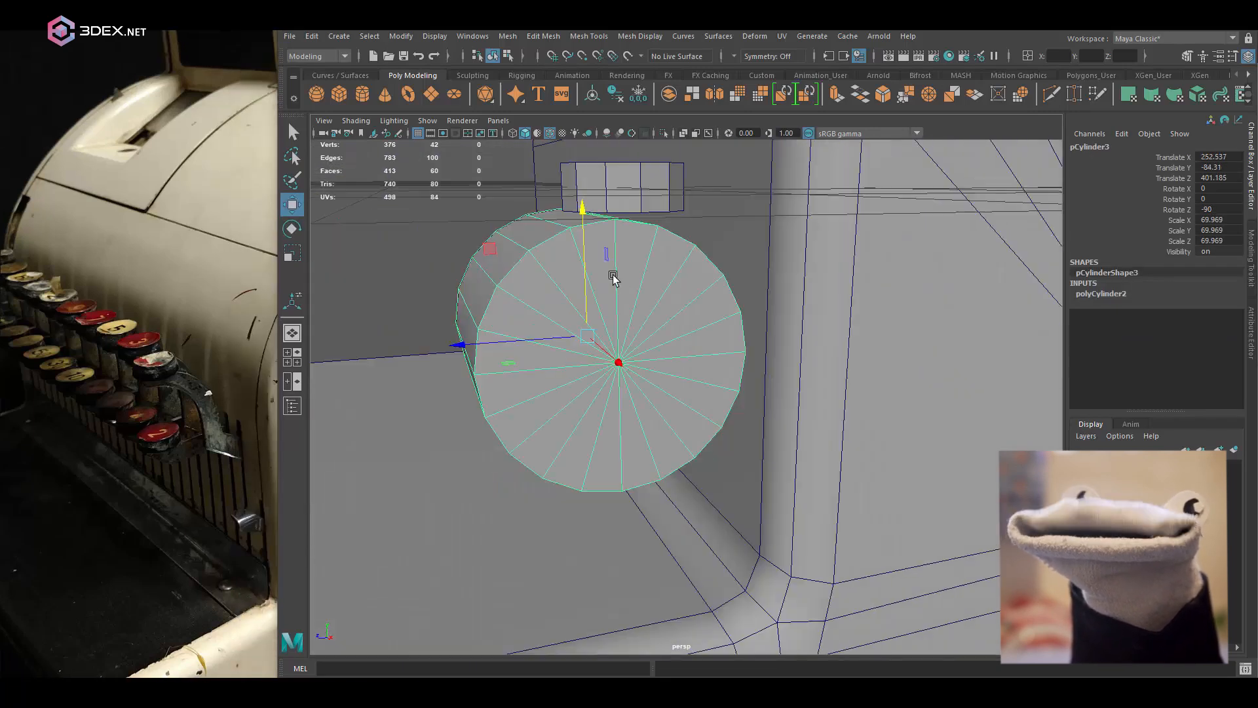
Edit the new key-cap cylinder and conform the trim strip's face normals.
right_click(614, 278)
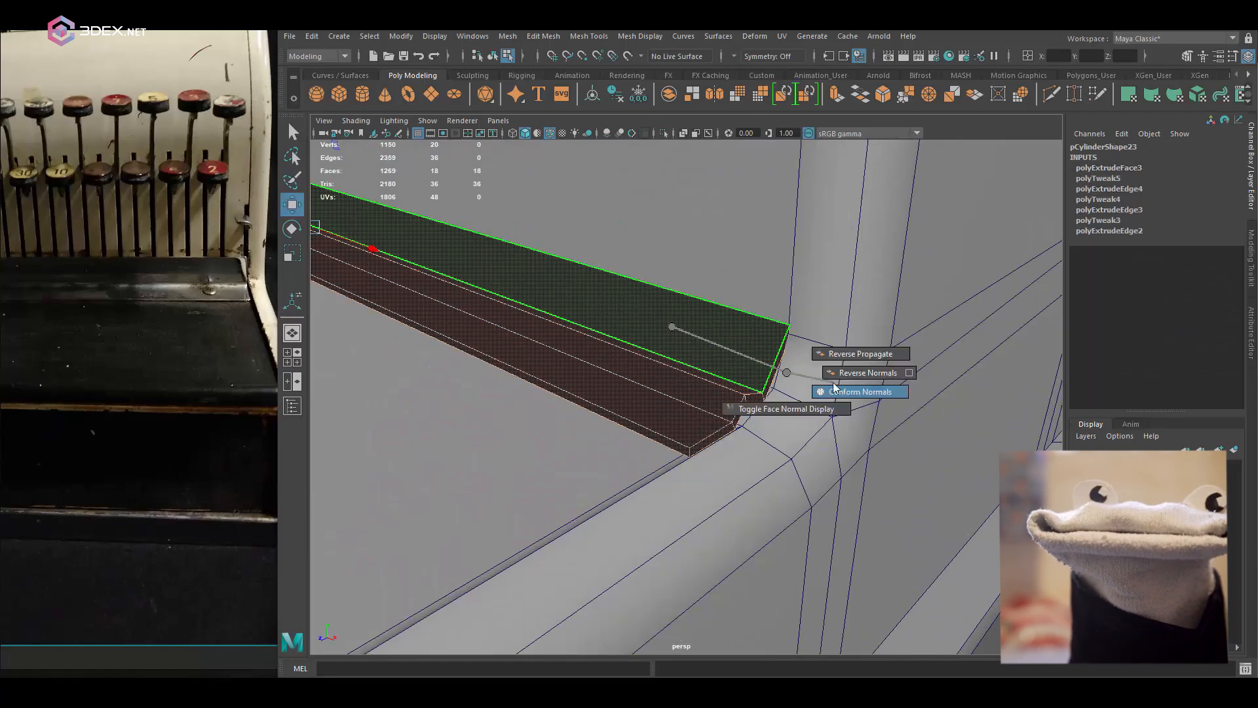
click(858, 392)
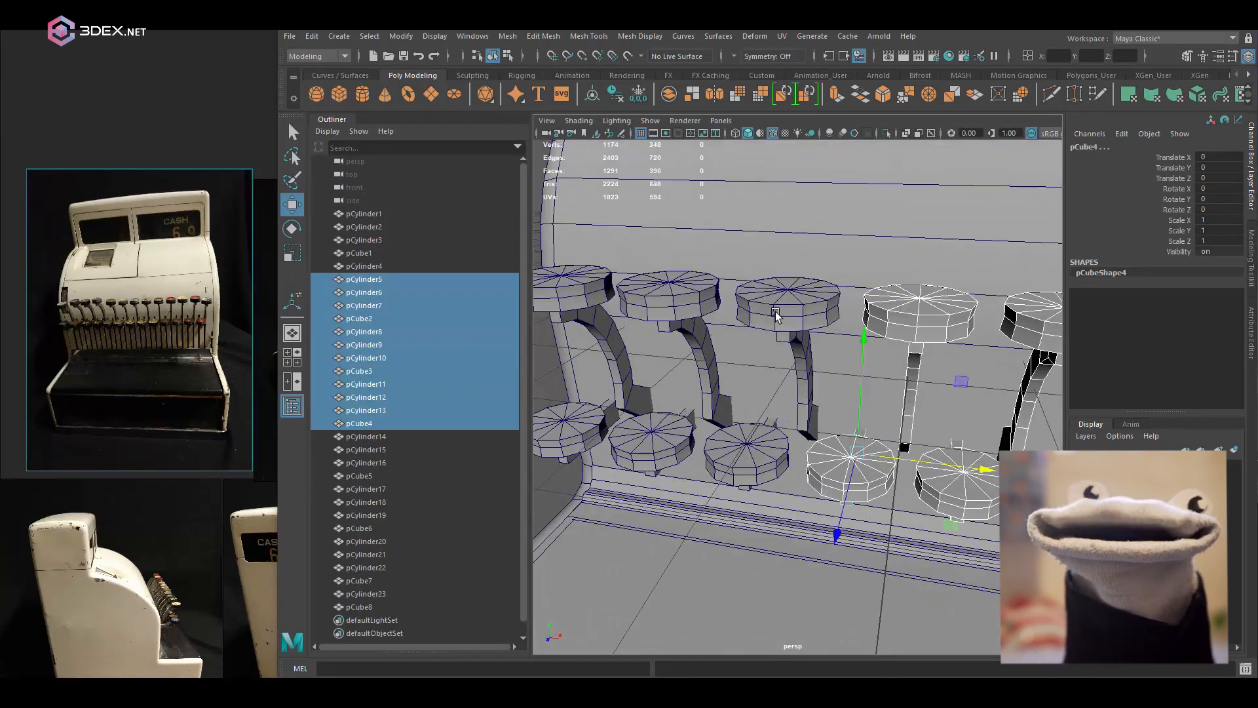
Group the duplicated key caps and stems together with Ctrl+G.
key(ctrl+g)
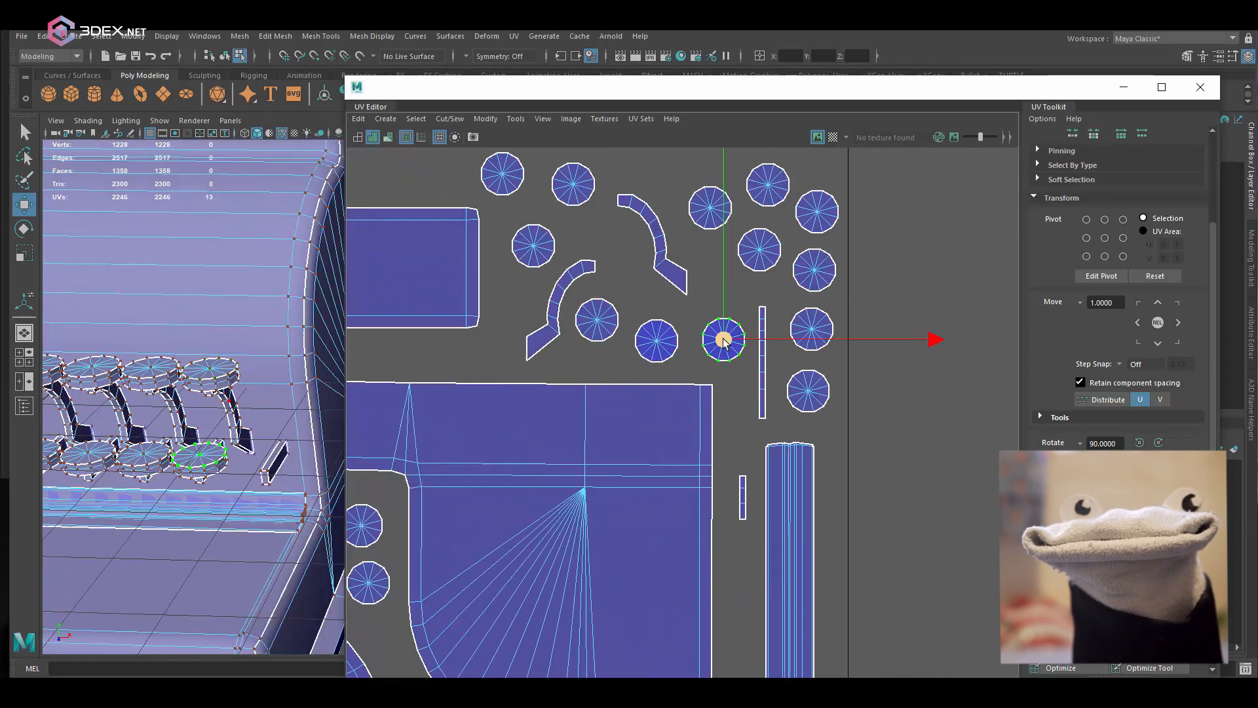
Select a key cap's UV shell in the UV Editor for arranging.
click(1199, 86)
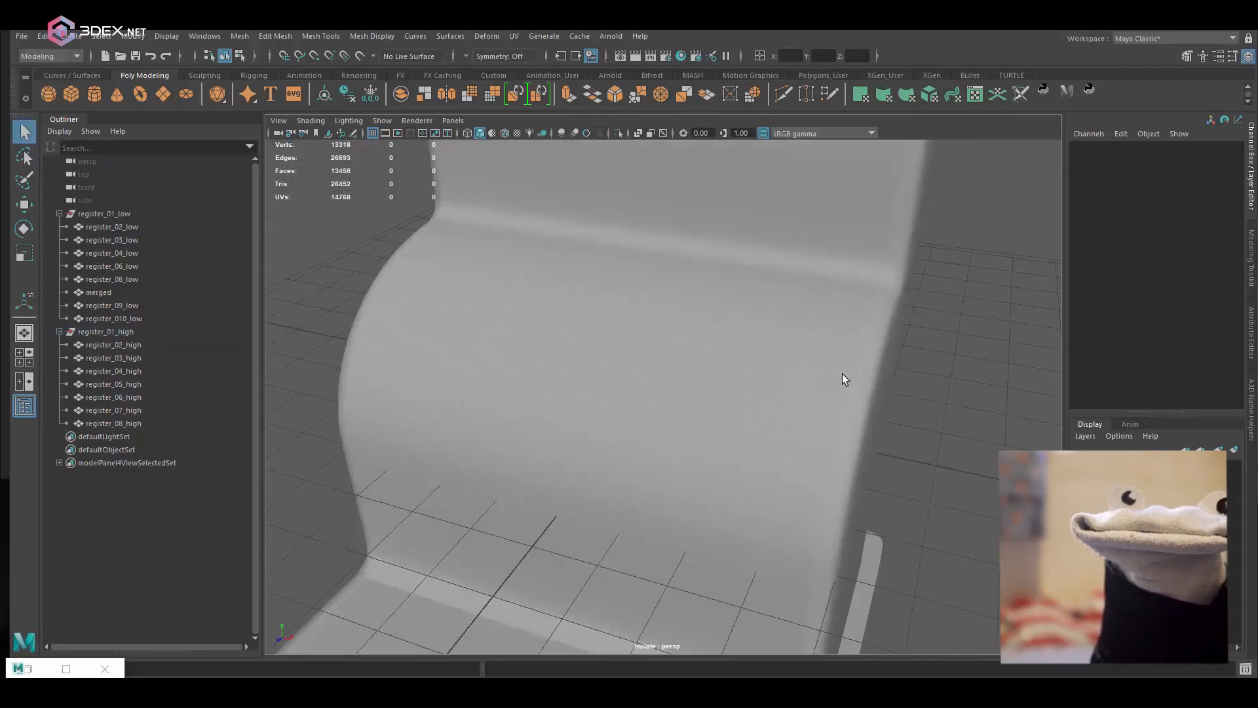
Bevel the key stem edges with a Fraction of 0.5.
right_click(630, 312)
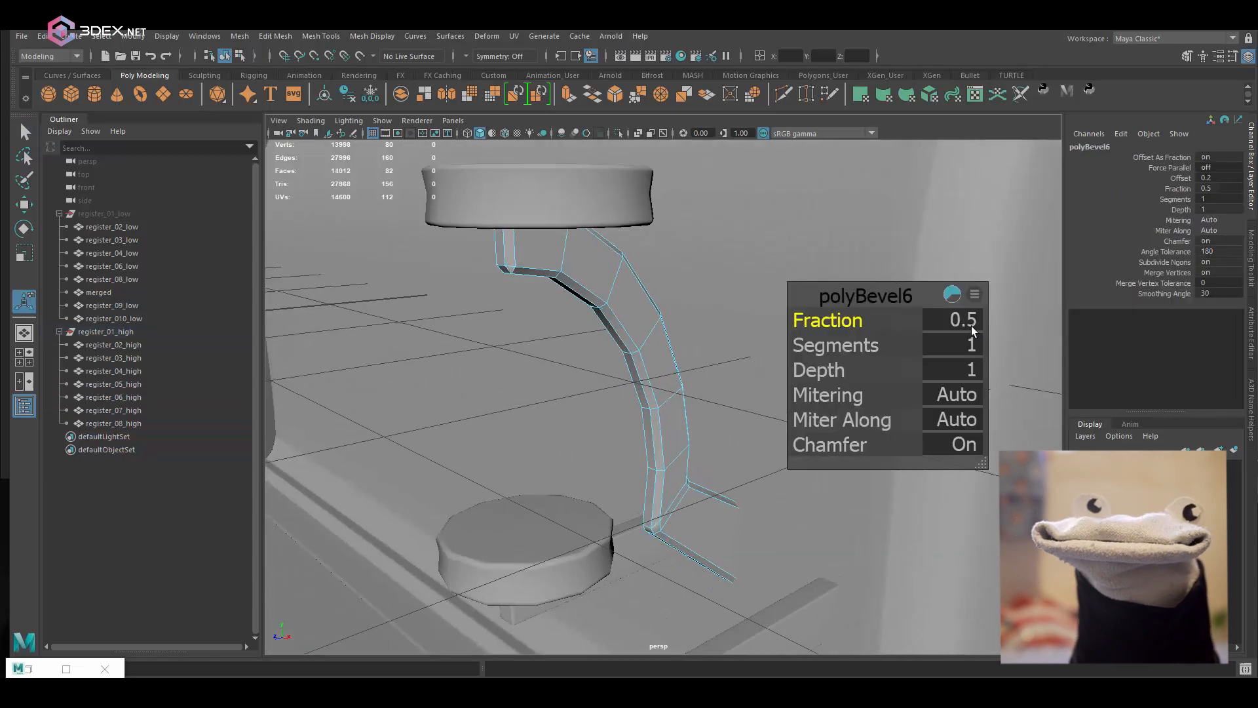
click(99, 292)
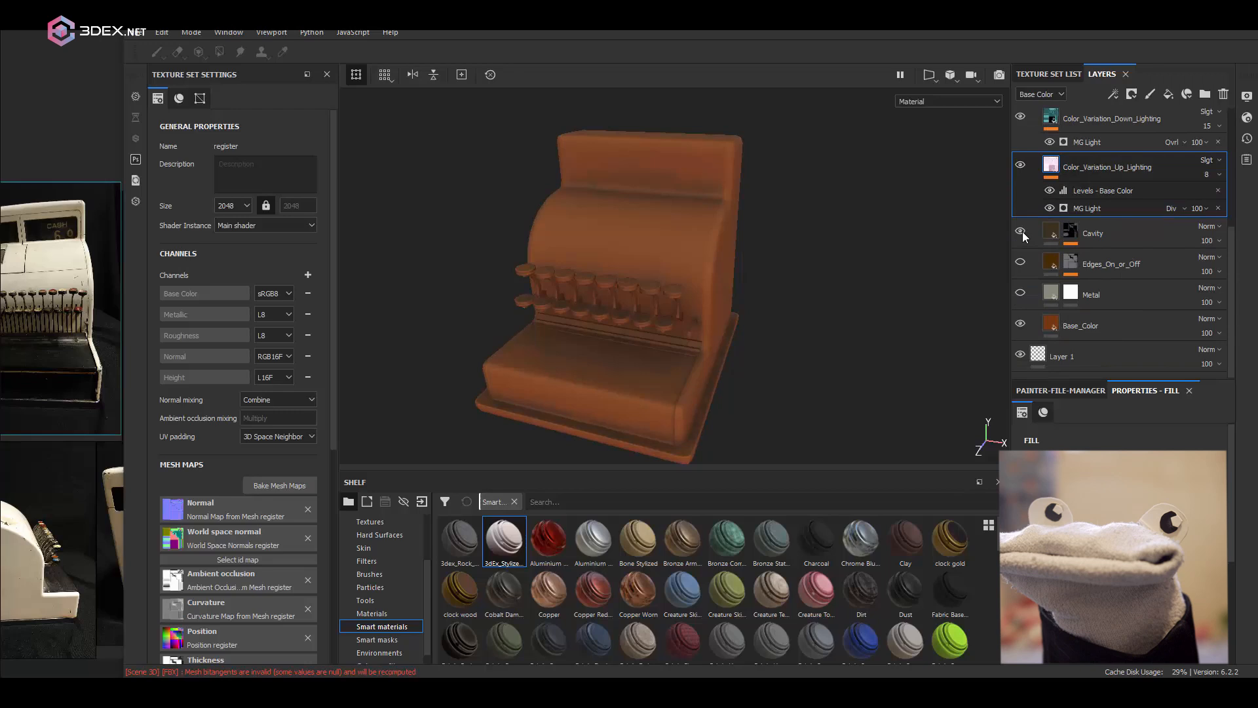
Hide the Cavity layer and give the Base_Color copy fill layer a cream tone.
click(1080, 325)
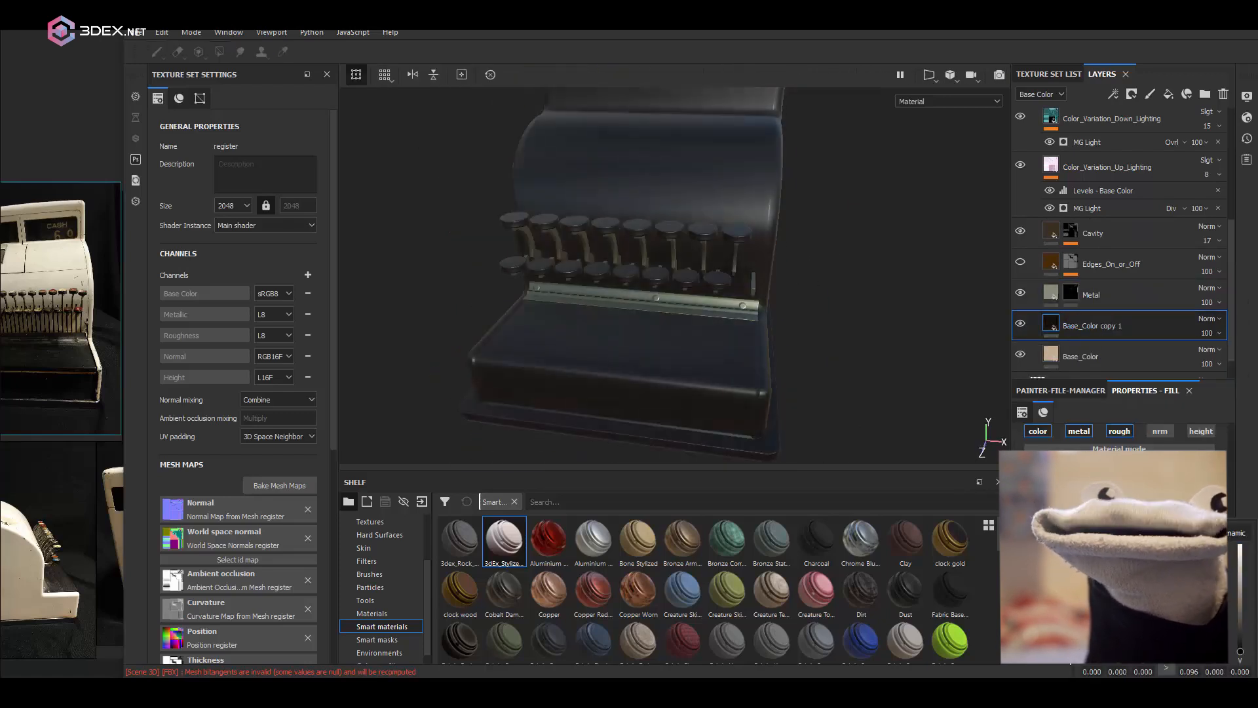
click(217, 51)
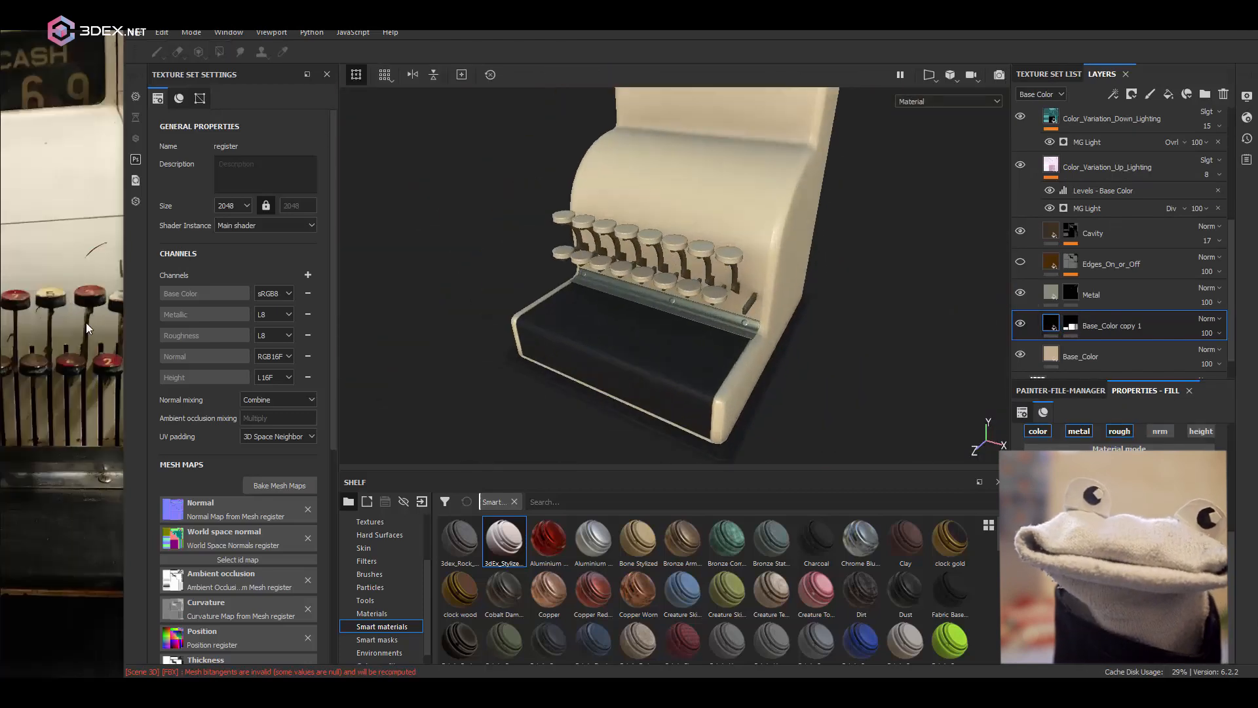
click(198, 52)
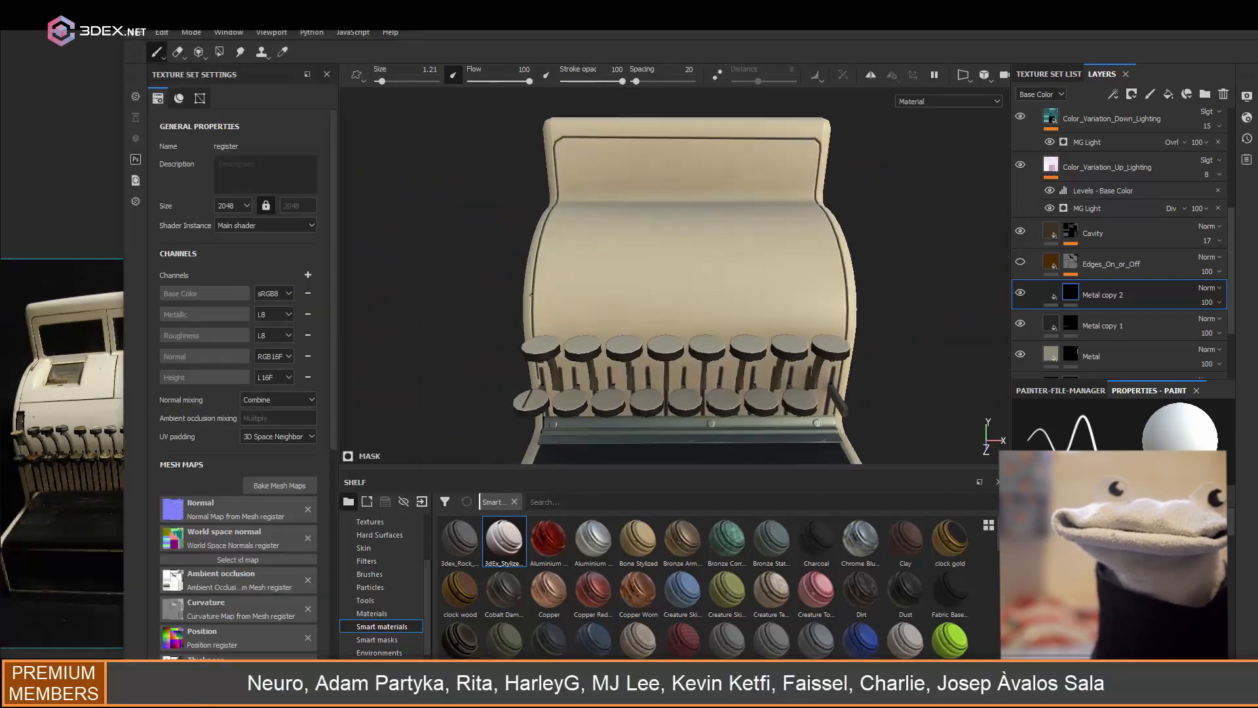
Duplicate the Metal fill layer for the dark display windows.
click(326, 74)
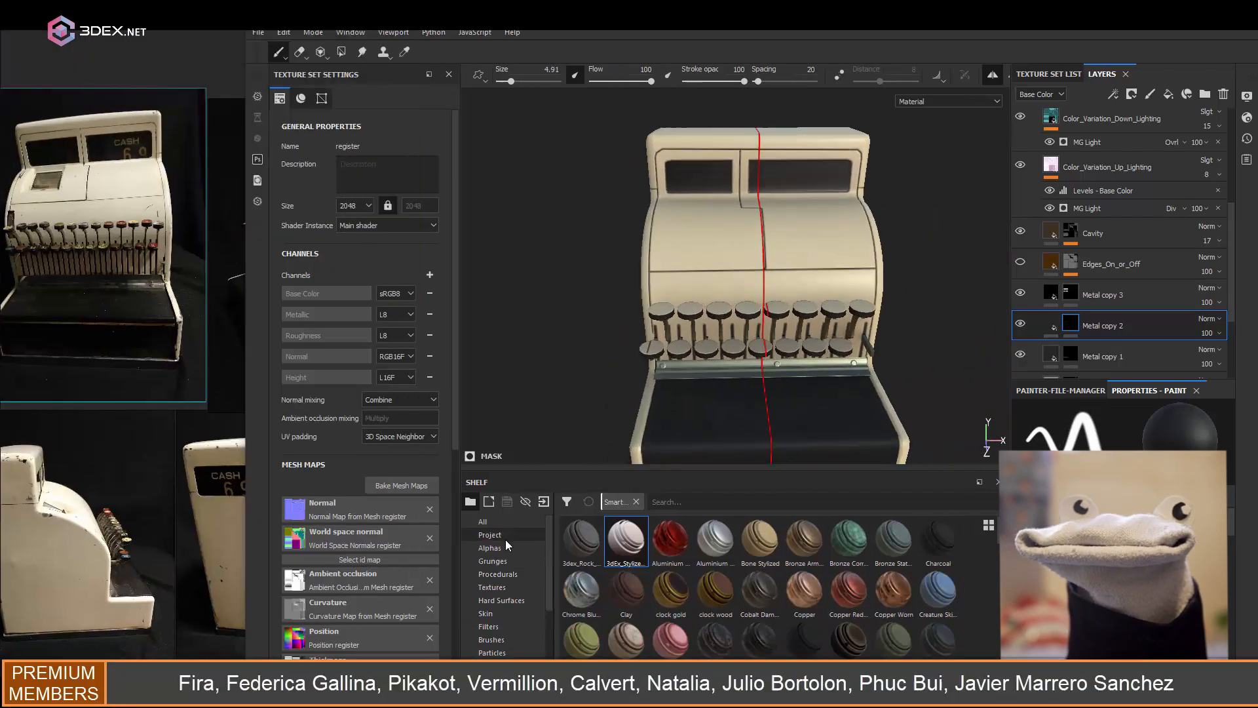
Pick a Hard Surfaces stamp and place it as raised panel detail on the body front.
click(501, 599)
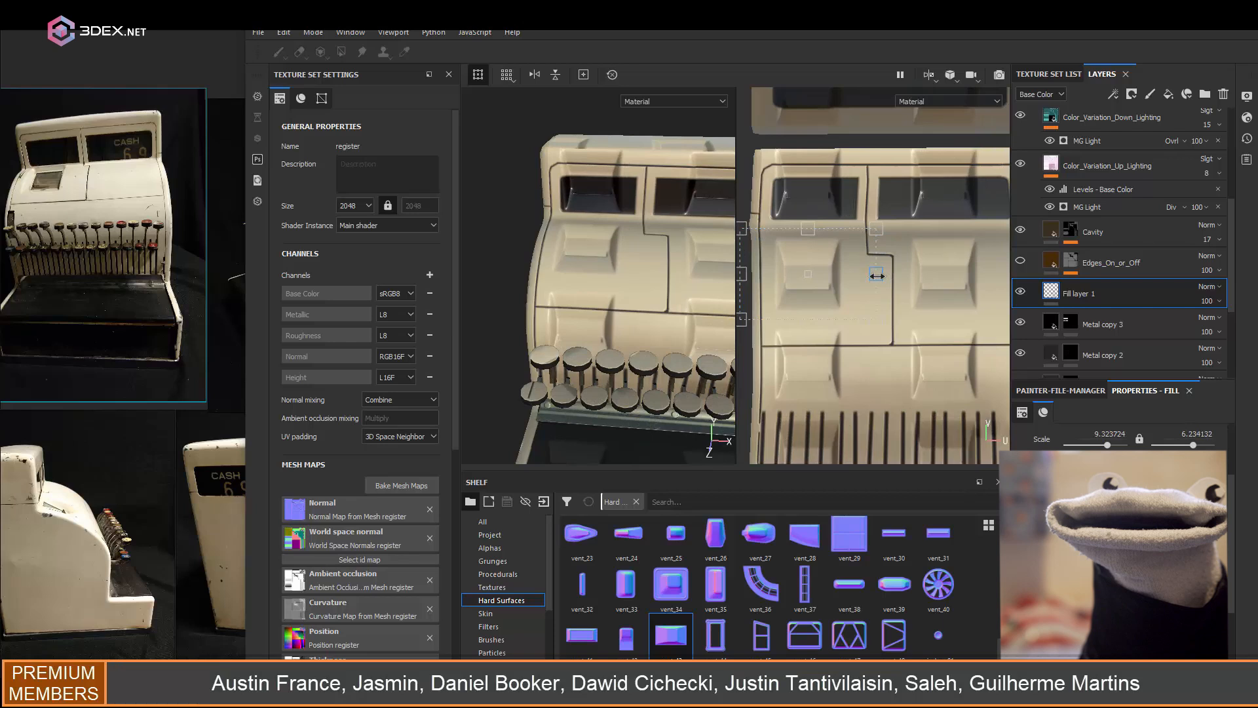
click(278, 51)
text(text)
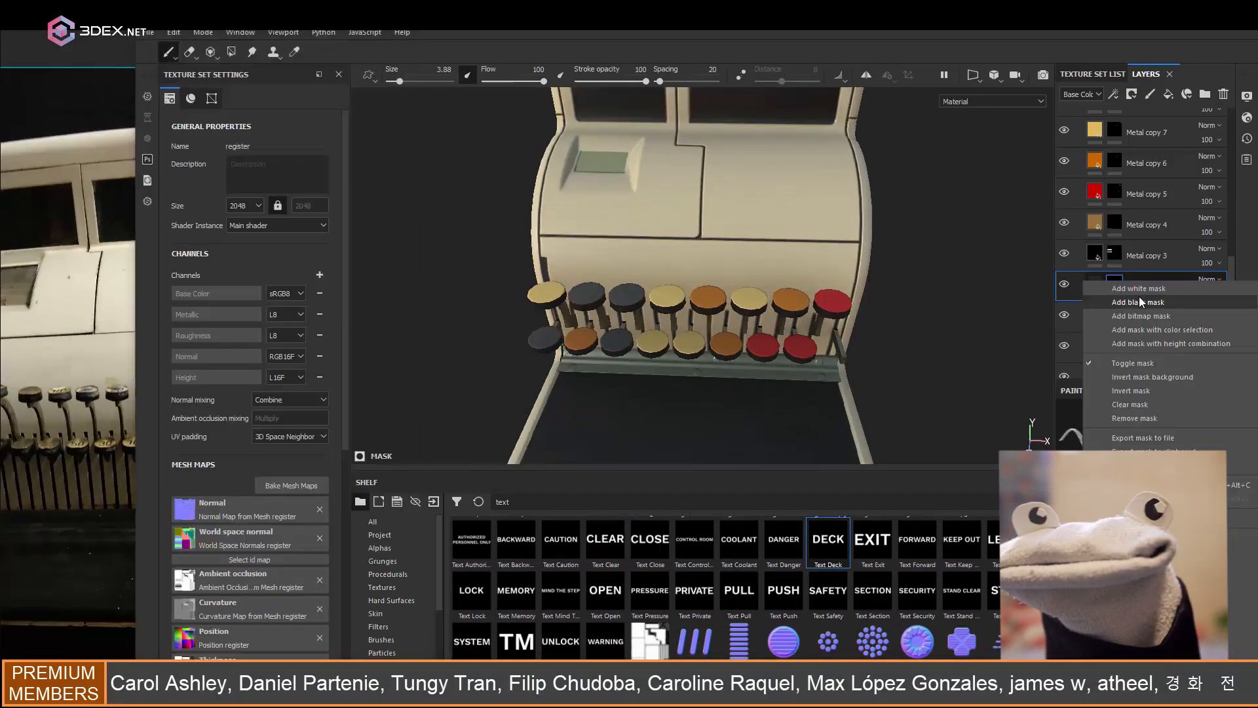
Add a black mask to a Metal layer copy for painting a key colour group.
click(1138, 301)
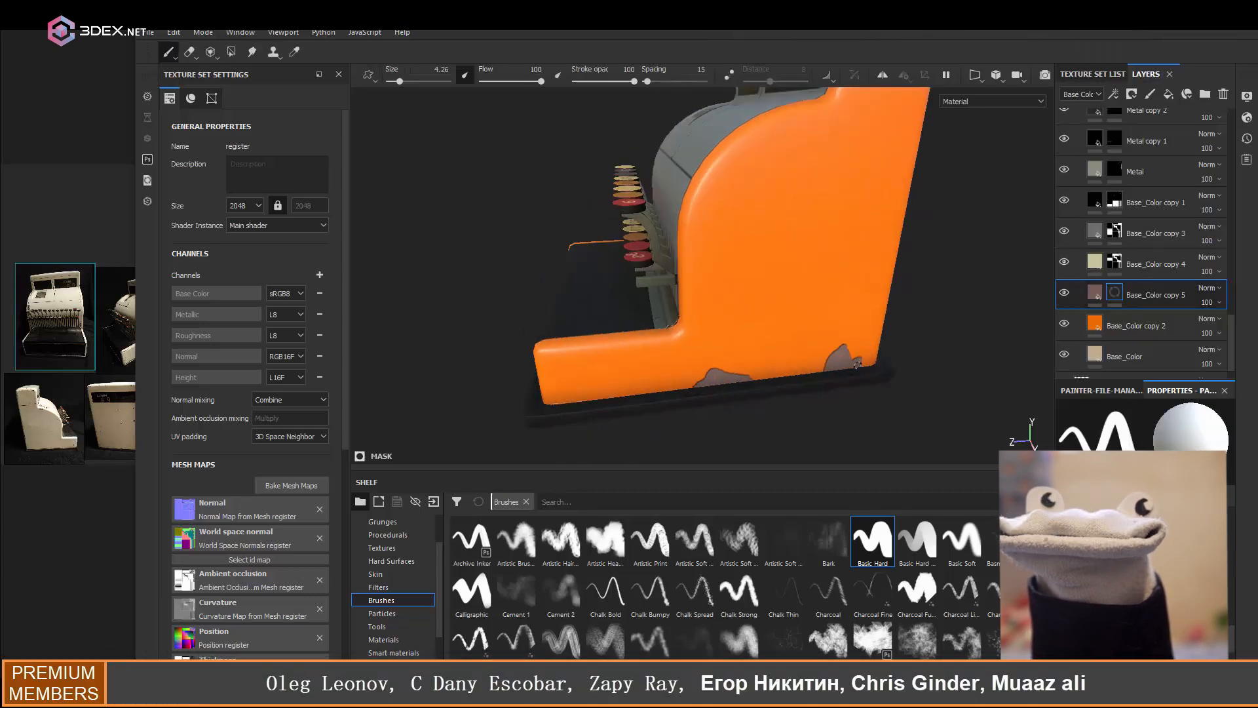
Orbit the model to face the orange side panel for painting edge damage.
drag(722, 241, 749, 323)
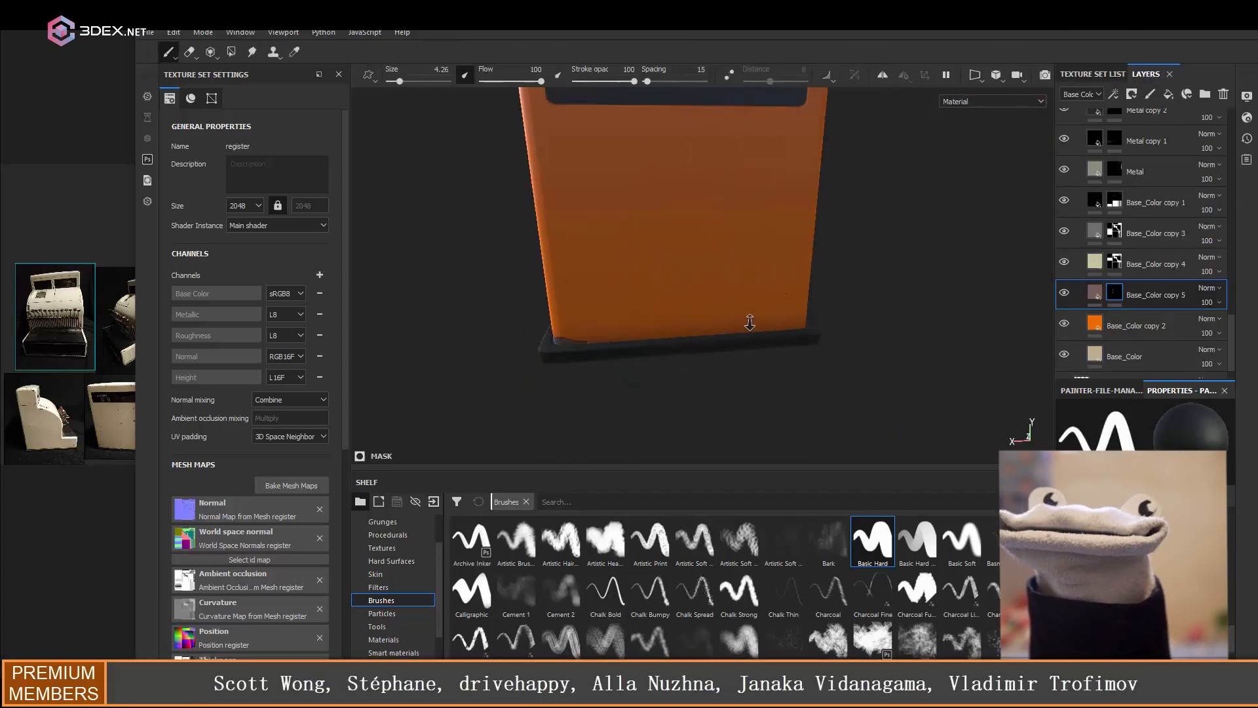